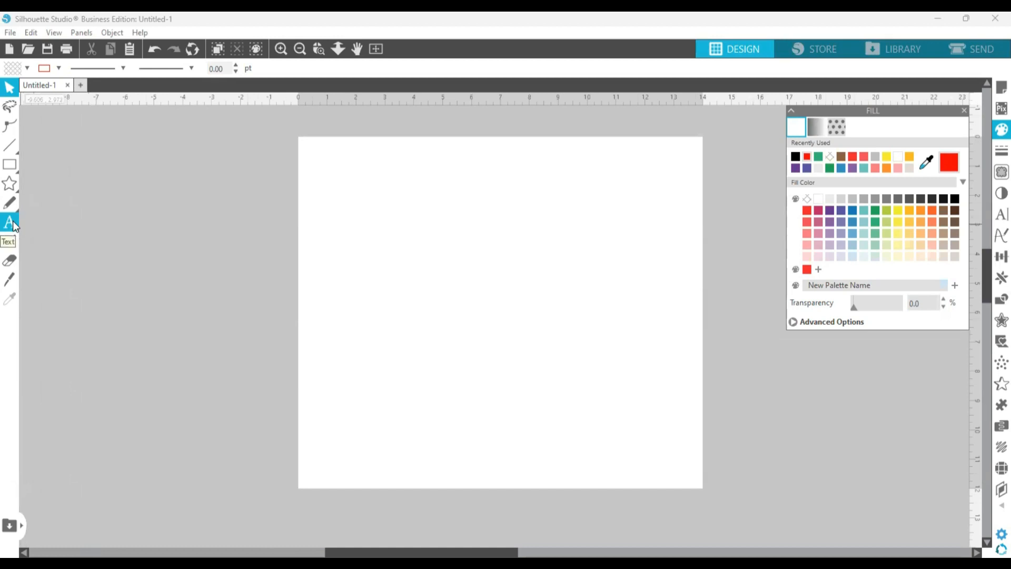
# - Place a text insertion point on the left side of the page
pyautogui.click(9, 222)
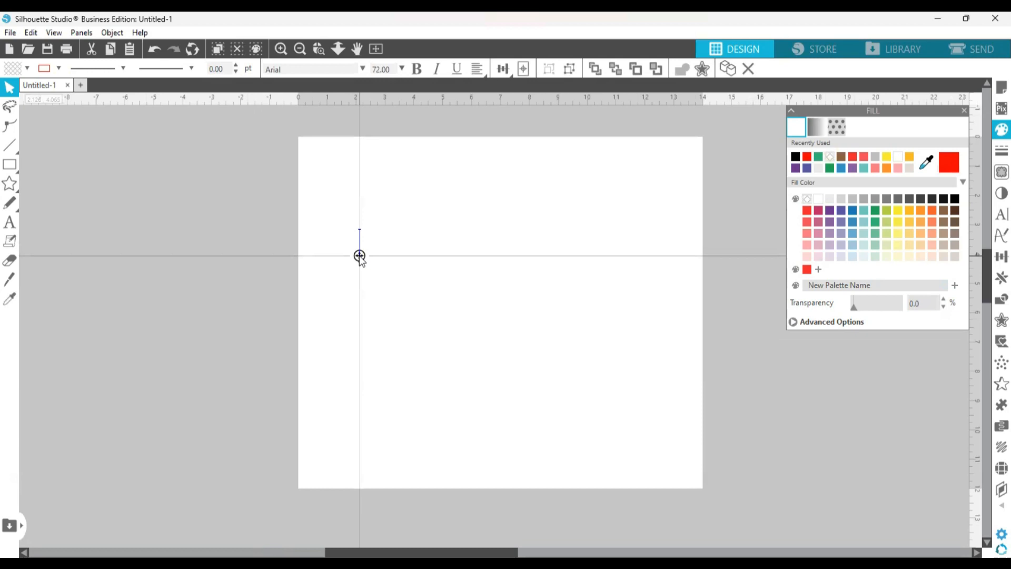
# - Type the word BLESSED
pyautogui.write('BLESSED')
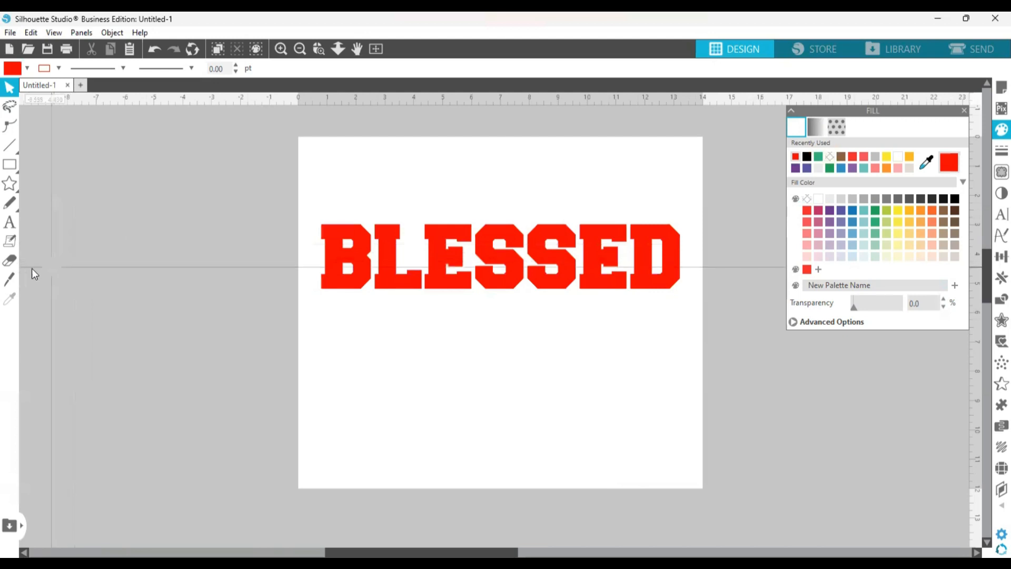
pyautogui.moveTo(9, 279)
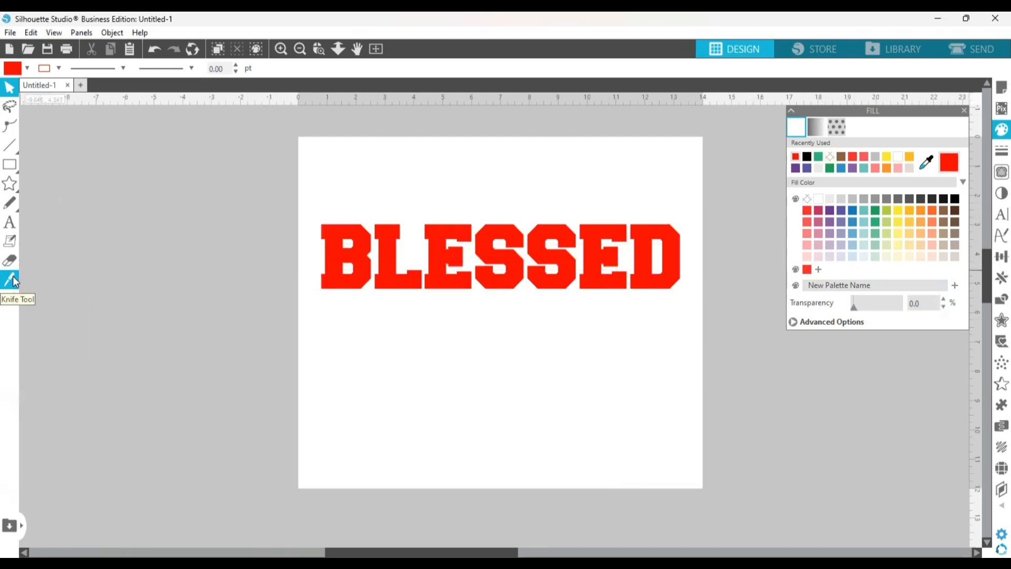
pyautogui.moveTo(10, 279)
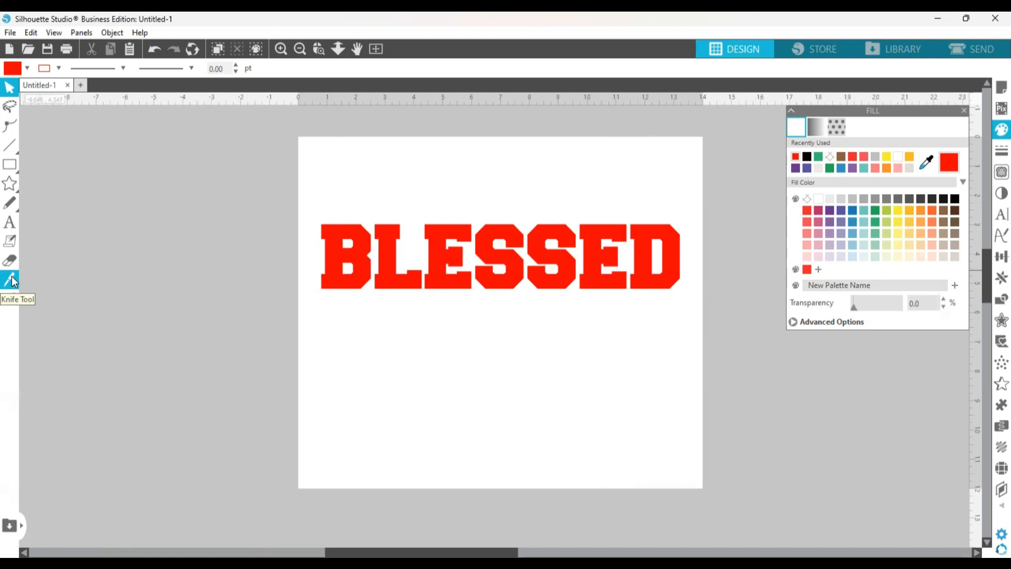
# - Switch to the Knife Tool for a straight cut
pyautogui.click(8, 277)
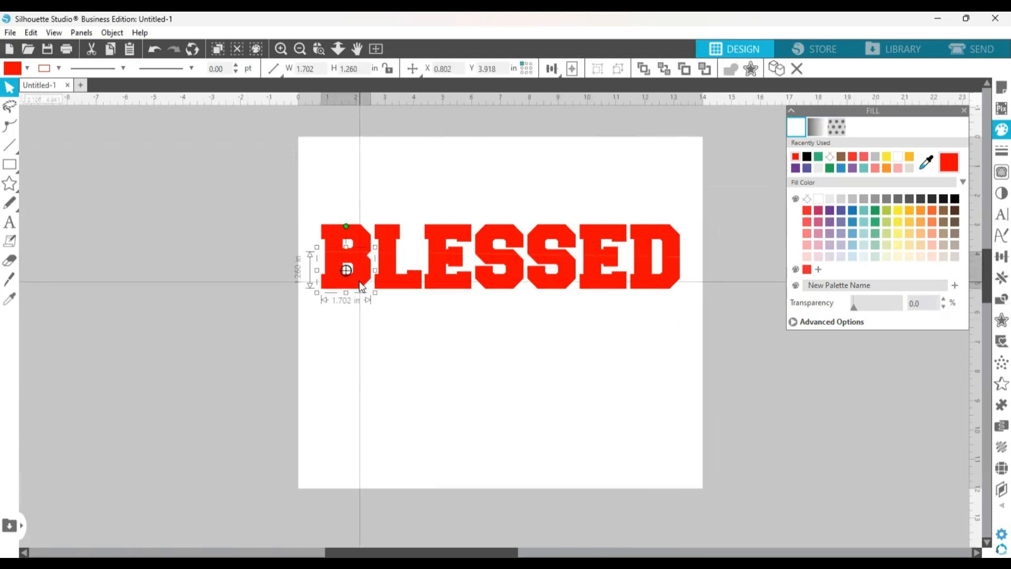
# - Slice BLESSED horizontally across the middle and fill the bottom half black
pyautogui.moveTo(347, 270); pyautogui.dragTo(397, 269)
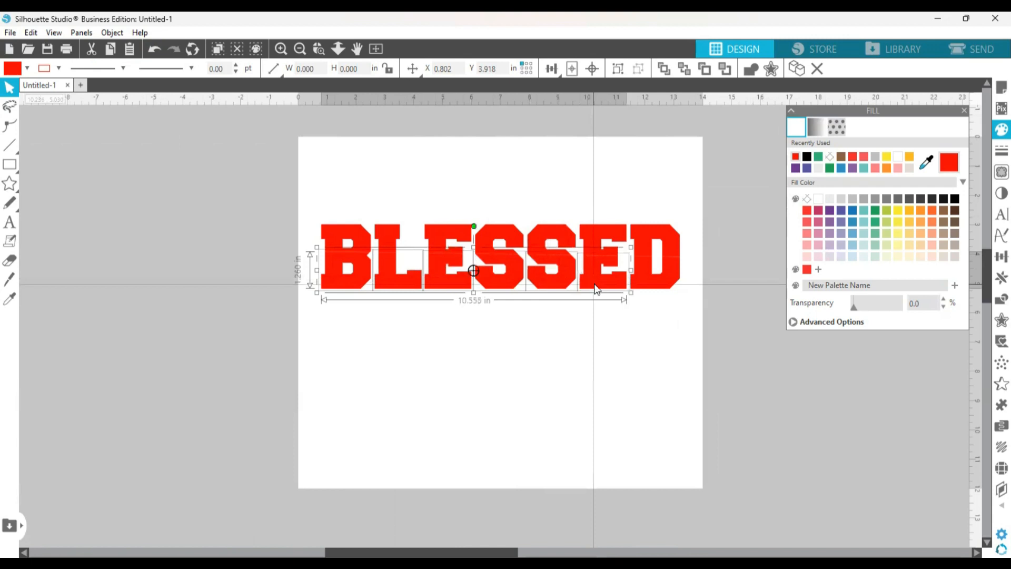
pyautogui.moveTo(631, 295); pyautogui.dragTo(684, 295)
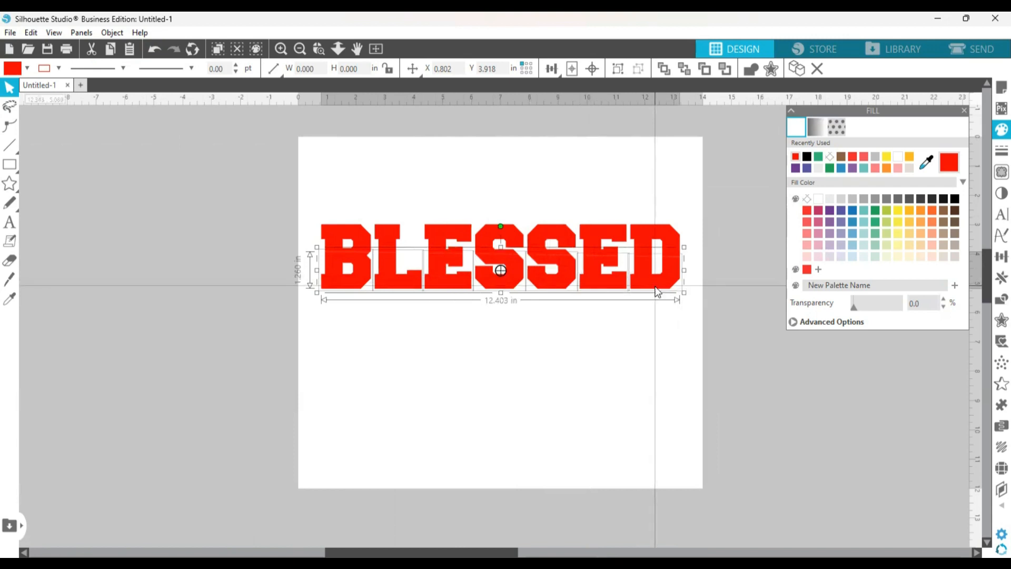
pyautogui.moveTo(810, 157)
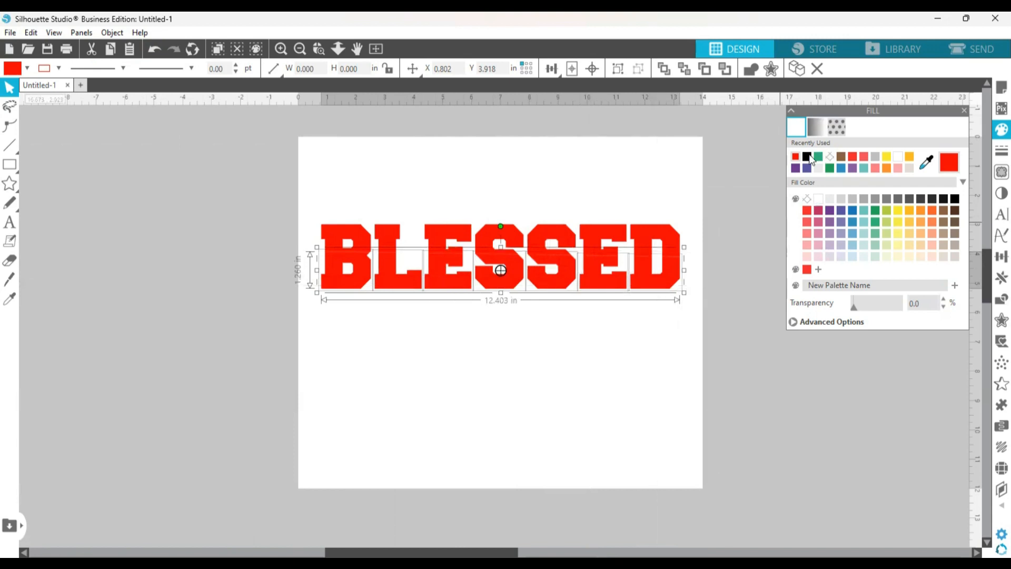
pyautogui.click(806, 157)
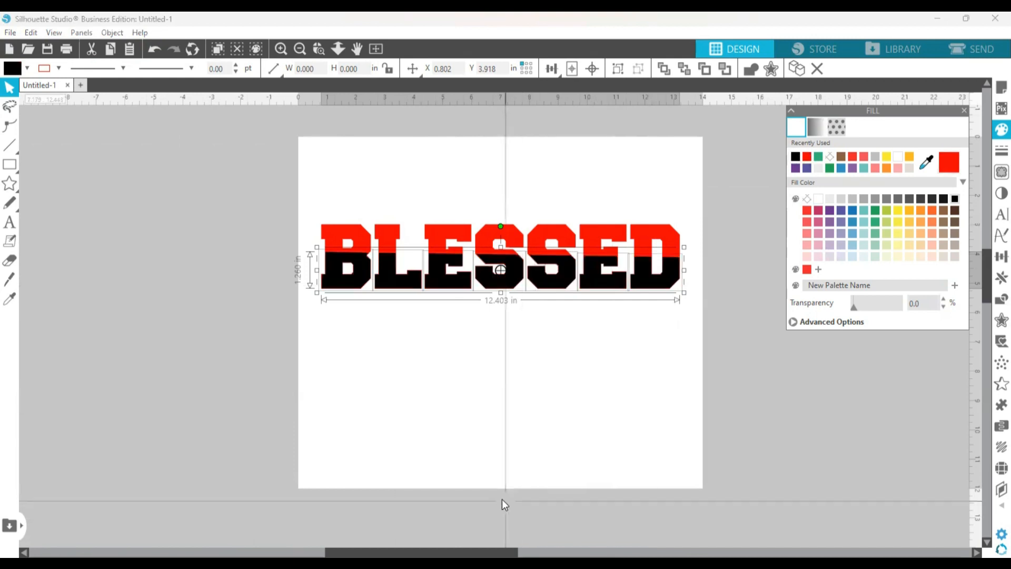